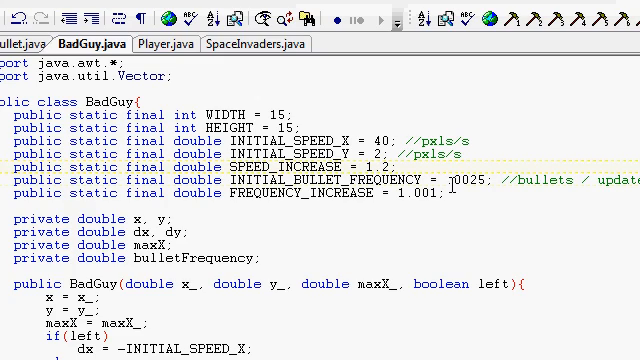
- Bring up Player.java to view its movement and bullet-shooting code
{"action": "double_click", "coordinate": [455, 182]}
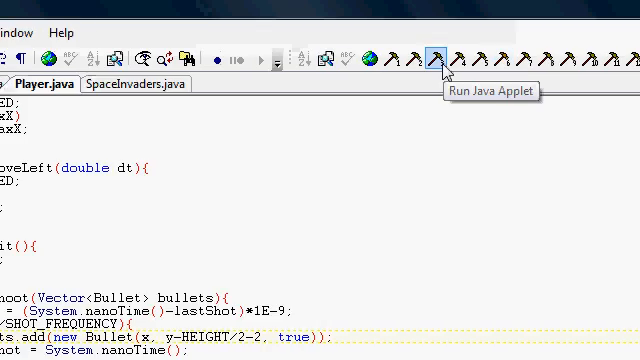
- Run the Space Invaders applet in Applet Viewer, play it, and close the game window
{"action": "left_click", "coordinate": [437, 52]}
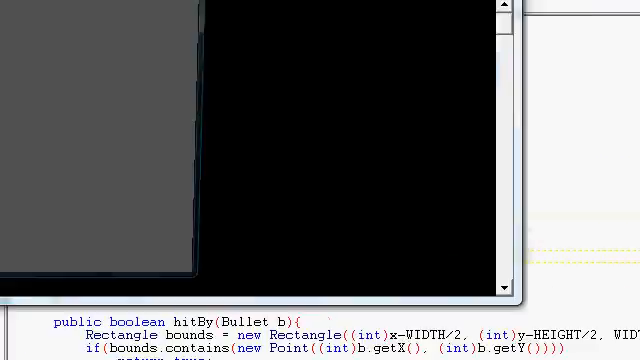
{"action": "left_click", "coordinate": [165, 84]}
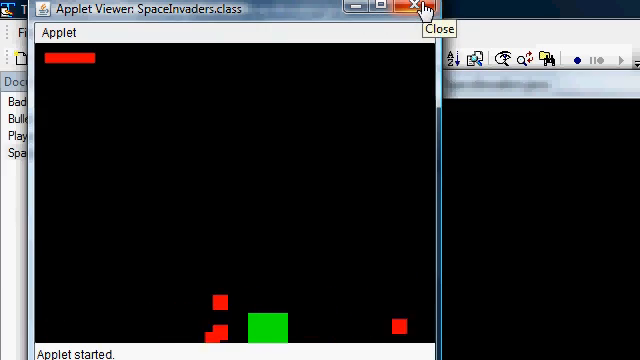
{"action": "left_click", "coordinate": [421, 9]}
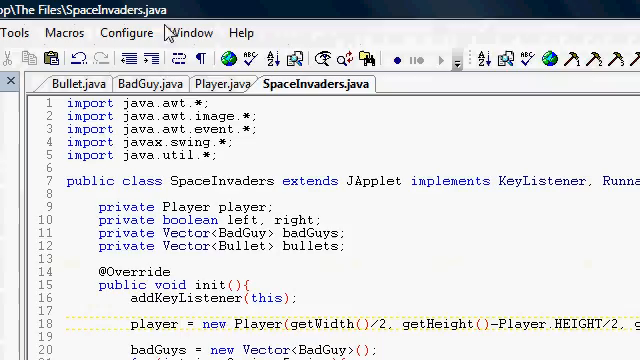
- Browse the BadGuy and Bullet files, then return to SpaceInvaders.java
{"action": "left_click", "coordinate": [148, 83]}
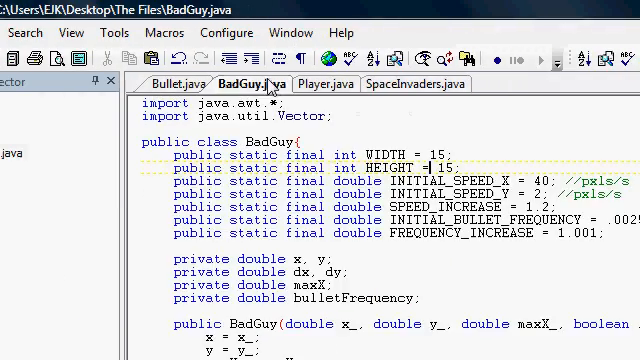
{"action": "left_click", "coordinate": [415, 84]}
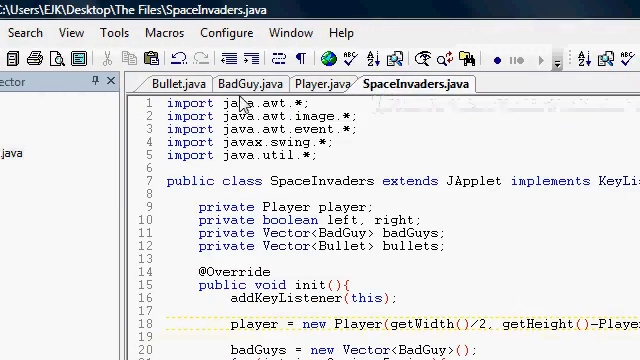
{"action": "left_click", "coordinate": [188, 84]}
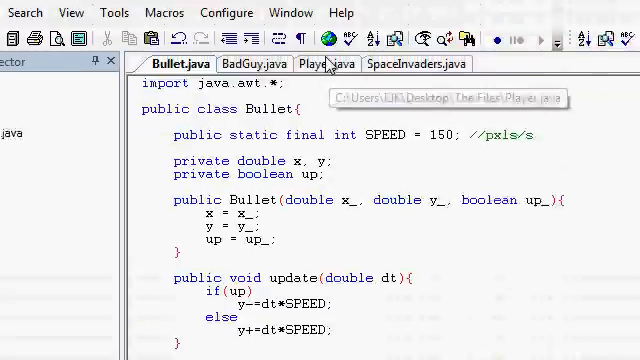
{"action": "left_click", "coordinate": [323, 64]}
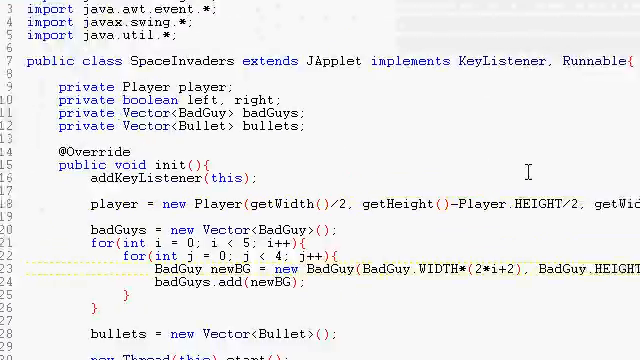
{"action": "scroll", "scroll_direction": "down", "scroll_amount": 3}
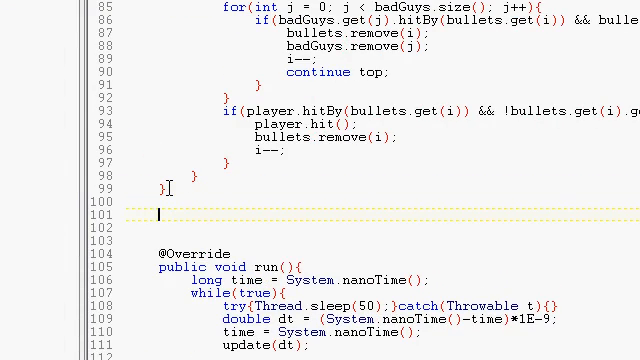
- Write a public boolean hasWon() method returning badGuys.size()==0
{"action": "type", "text": "public b"}
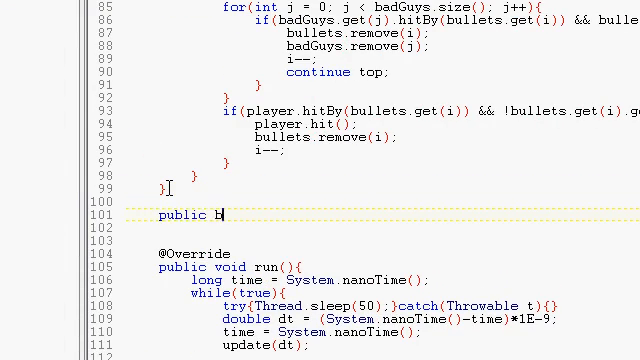
{"action": "type", "text": "oolean hasw"}
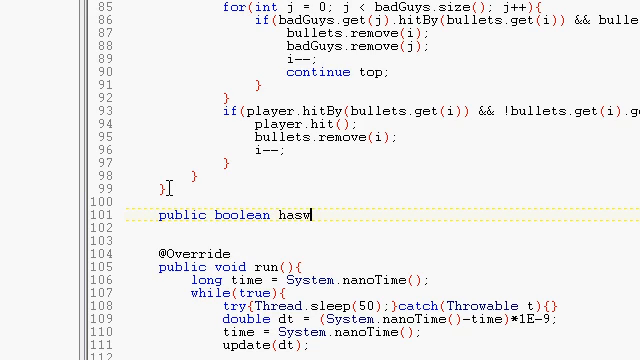
{"action": "type", "text": "on()"}
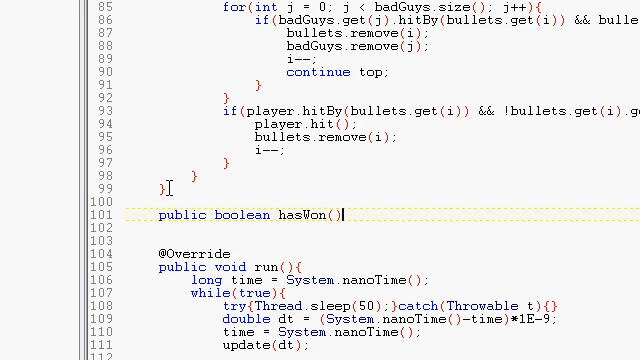
{"action": "type", "text": "{"}
{"action": "left_click", "coordinate": [382, 227]}
{"action": "type", "text": "return b"}
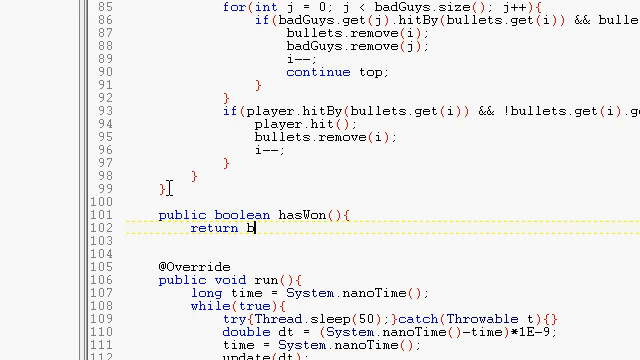
{"action": "key", "text": "BackSpace"}
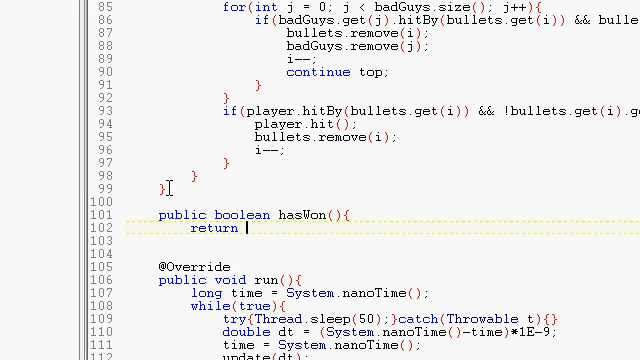
{"action": "type", "text": "badGuy"}
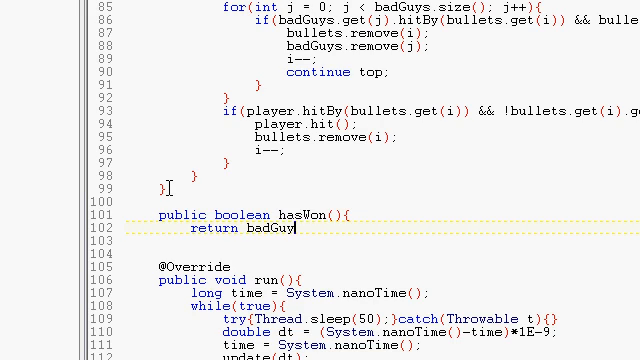
{"action": "type", "text": "."}
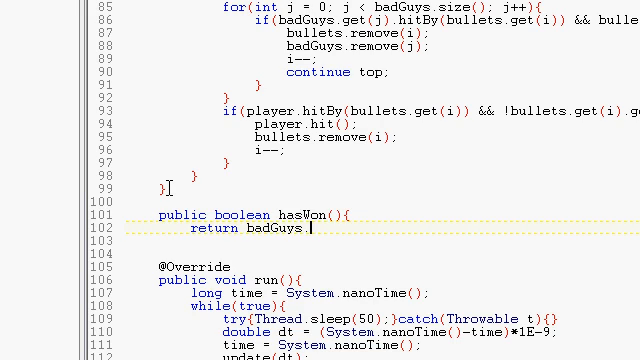
{"action": "type", "text": "size()"}
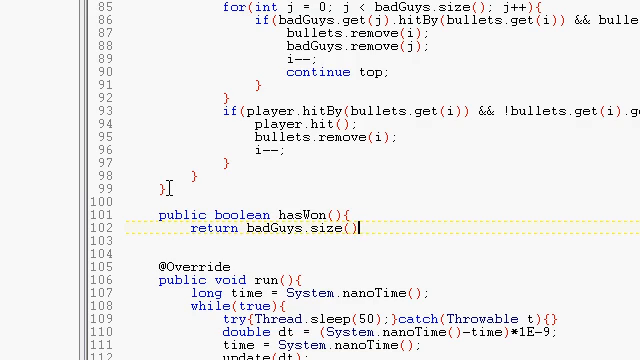
{"action": "type", "text": "==0;"}
{"action": "left_click", "coordinate": [380, 253]}
{"action": "type", "text": "}"}
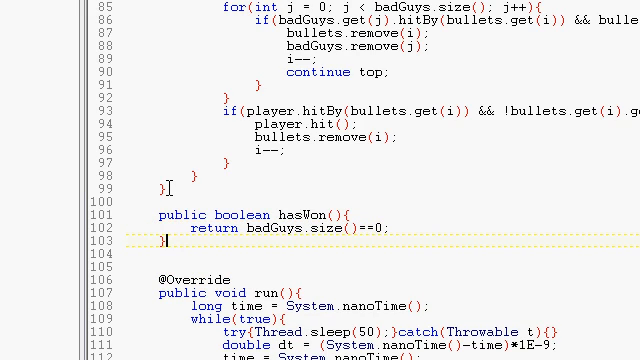
- Begin declaring the public boolean hasLost() method in SpaceInvaders.java
{"action": "scroll", "scroll_direction": "down", "scroll_amount": 3}
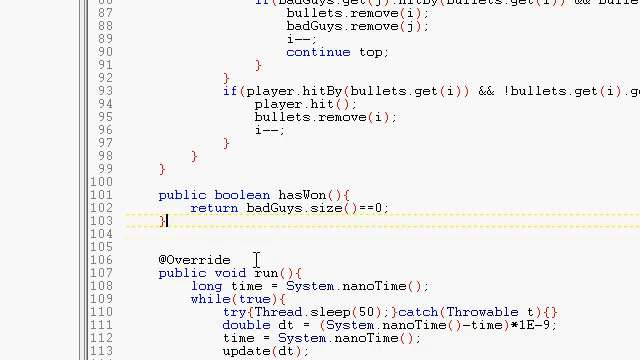
{"action": "type", "text": "pu"}
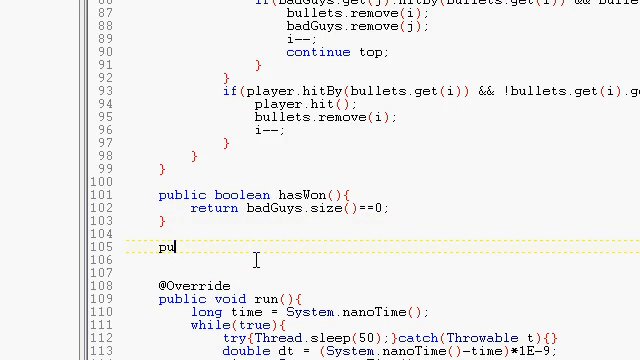
{"action": "type", "text": "blic booln"}
{"action": "left_click", "coordinate": [382, 260]}
{"action": "type", "text": "r"}
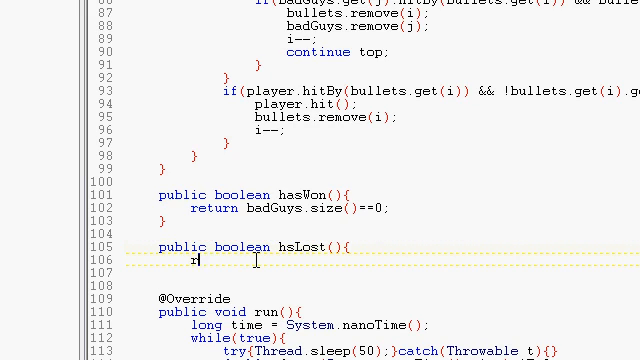
{"action": "type", "text": "eturn"}
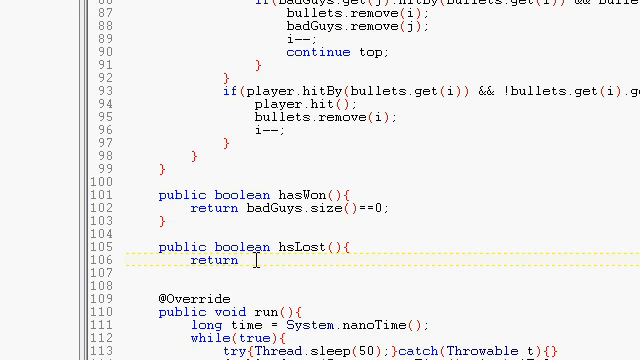
{"action": "type", "text": "badGu"}
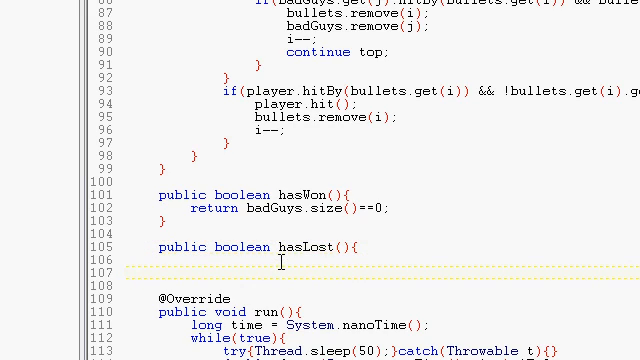
- Add a for loop over badGuys and begin an if(badGuy.getY condition
{"action": "type", "text": "for("}
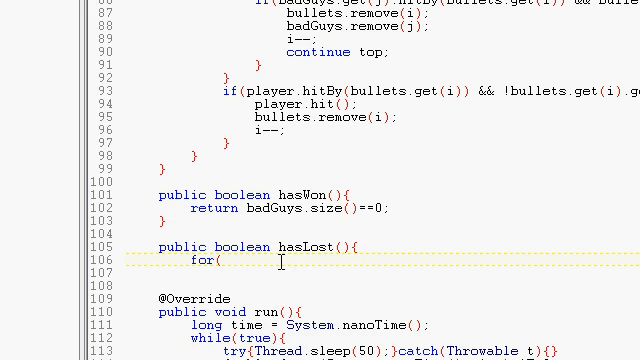
{"action": "type", "text": "int i = 0; i <"}
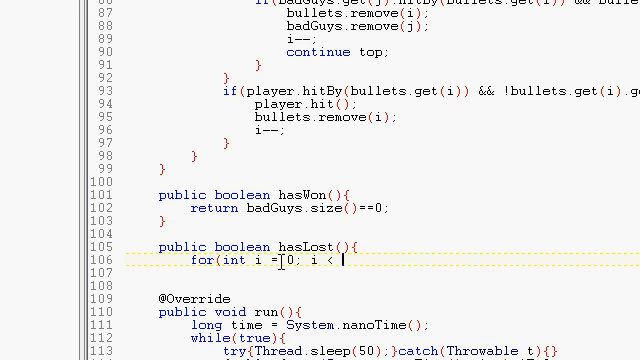
{"action": "type", "text": "badG"}
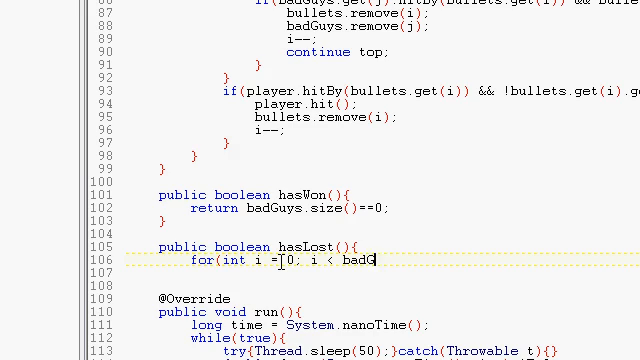
{"action": "type", "text": "uys.si"}
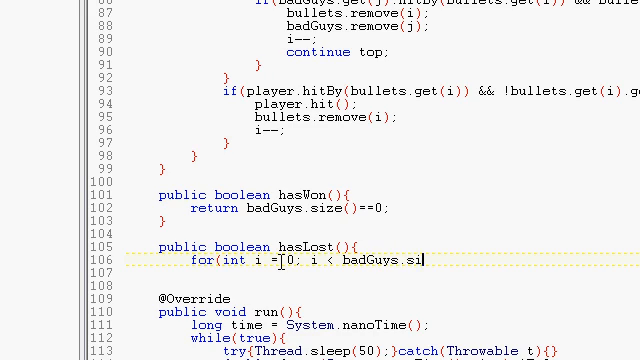
{"action": "type", "text": "ze(); i++){"}
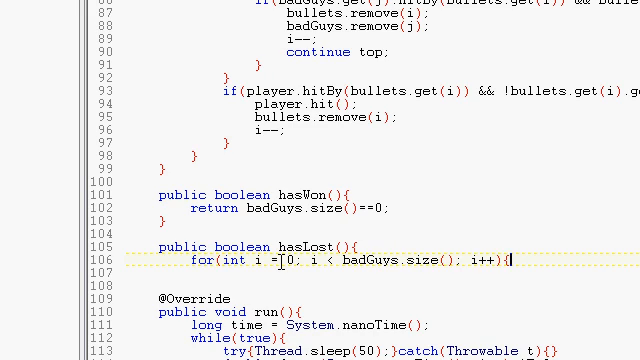
{"action": "type", "text": "if("}
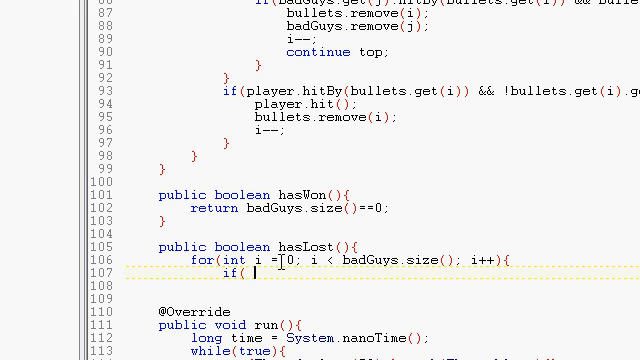
{"action": "type", "text": "badGuy"}
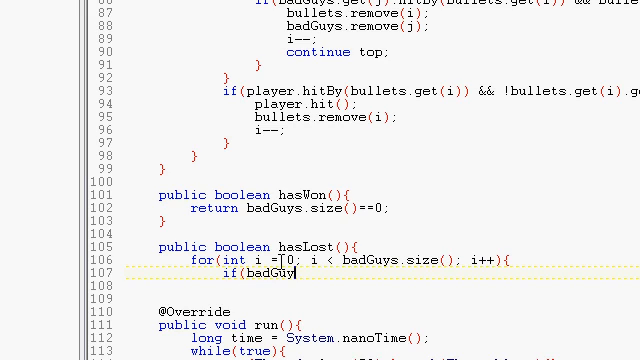
{"action": "type", "text": ".getY"}
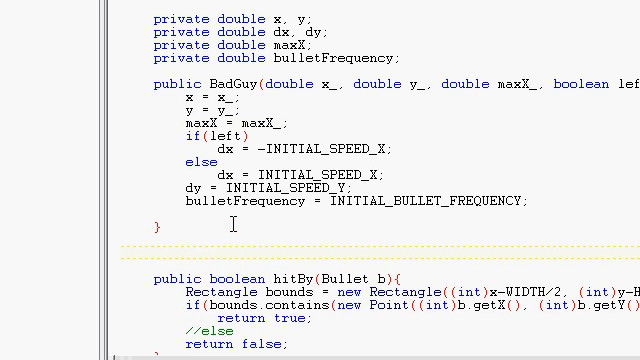
- Add public double getY() returning y and getX() returning x to BadGuy.java
{"action": "type", "text": "public double get"}
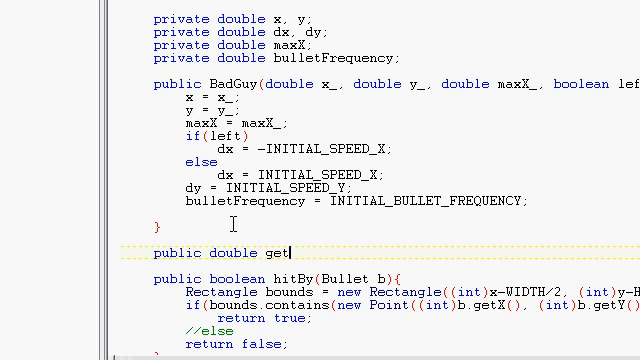
{"action": "type", "text": "Y(){"}
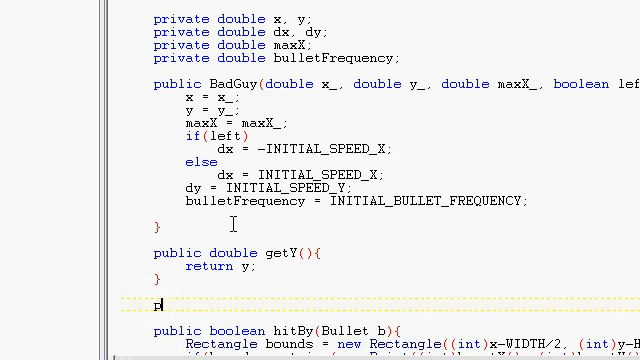
{"action": "type", "text": "public double get"}
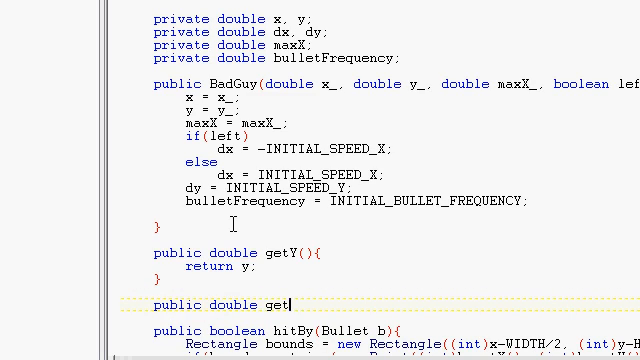
{"action": "type", "text": "X(){"}
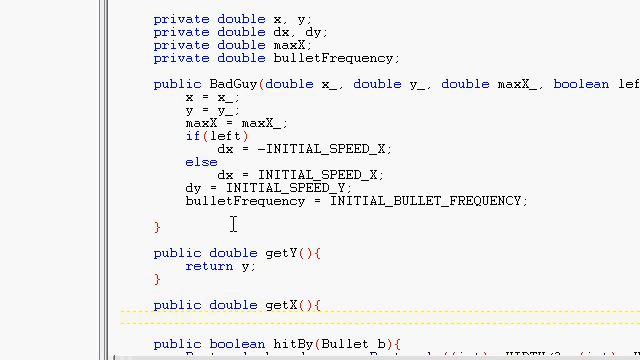
{"action": "type", "text": "return x;"}
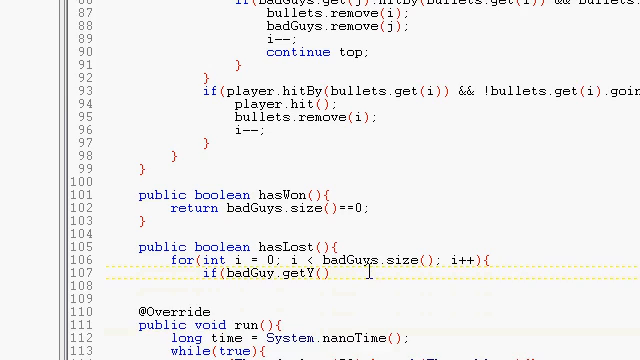
- Make hasLost return true when badGuy.getY() exceeds getHeight()
{"action": "scroll", "scroll_direction": "down", "scroll_amount": 3}
{"action": "type", "text": ">"}
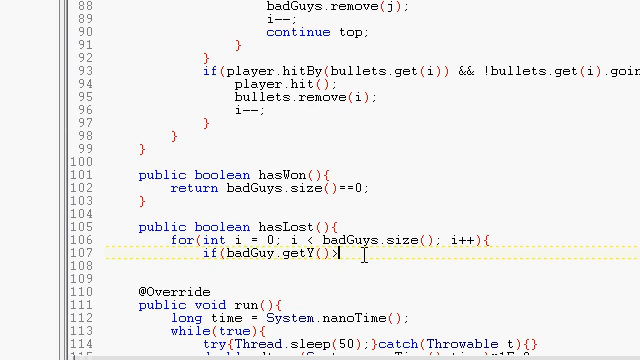
{"action": "type", "text": "getHe"}
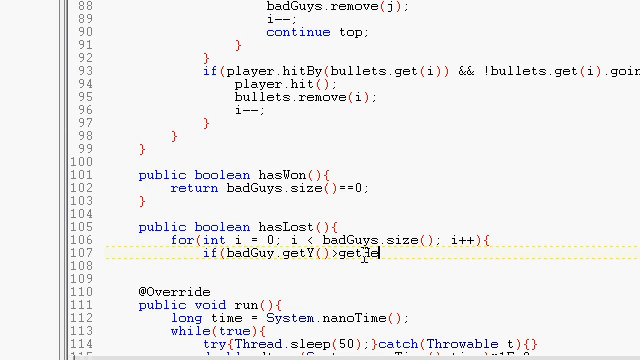
{"action": "type", "text": "ight())"}
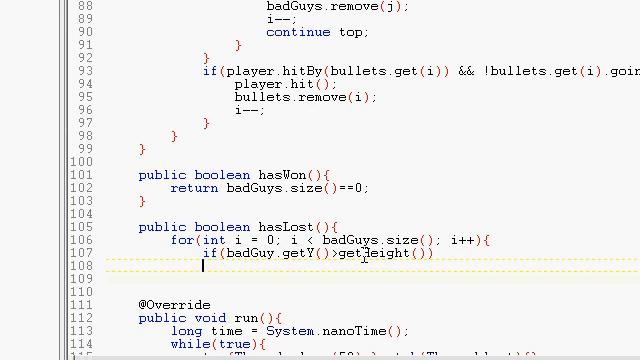
{"action": "type", "text": "return true;"}
{"action": "left_click", "coordinate": [372, 278]}
{"action": "type", "text": "}"}
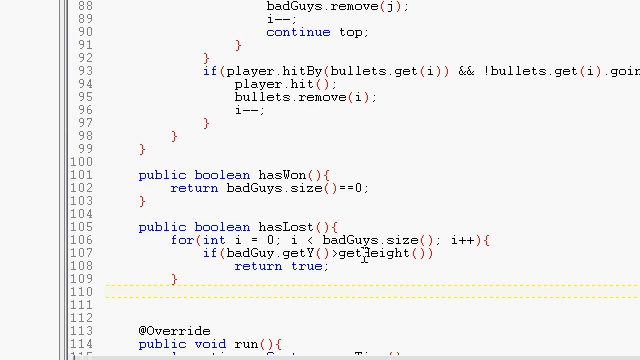
- Add an if(player.getHealth()<=0) check, correcting the mistyped == comparison
{"action": "type", "text": "if(player.getHeal"}
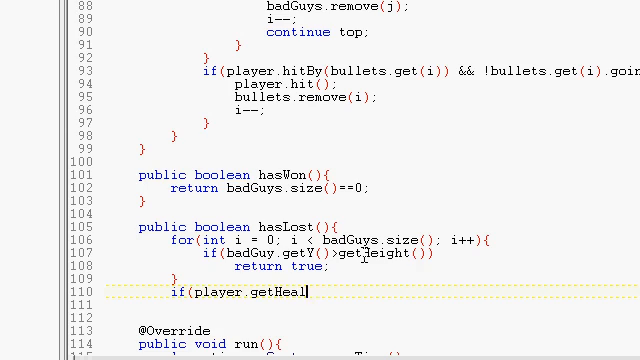
{"action": "type", "text": "th()=="}
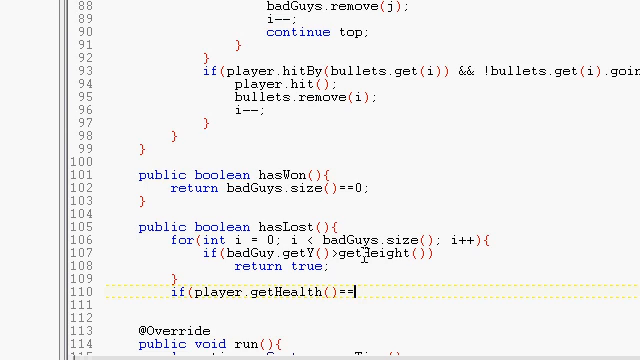
{"action": "key", "text": "BackSpace"}
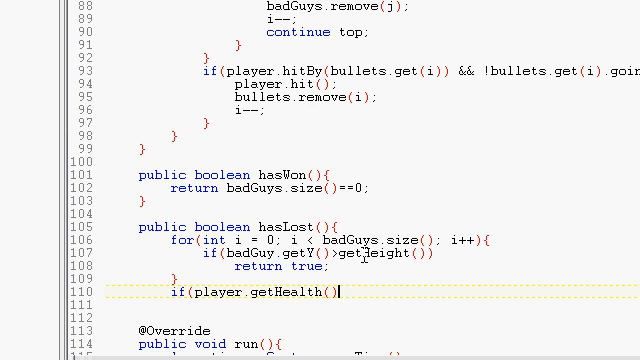
{"action": "type", "text": "<=0)"}
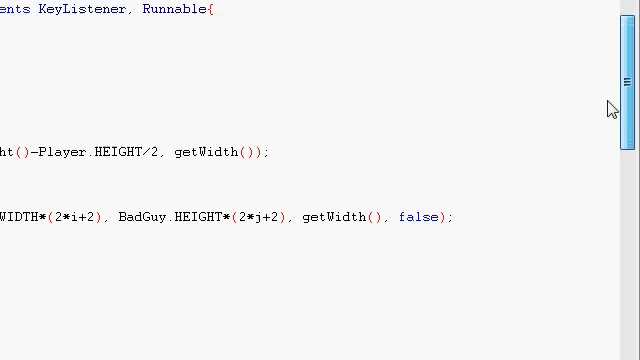
- Start an if(hasW condition in paint() just before graphics.drawImage
{"action": "scroll", "scroll_direction": "down", "scroll_amount": 3}
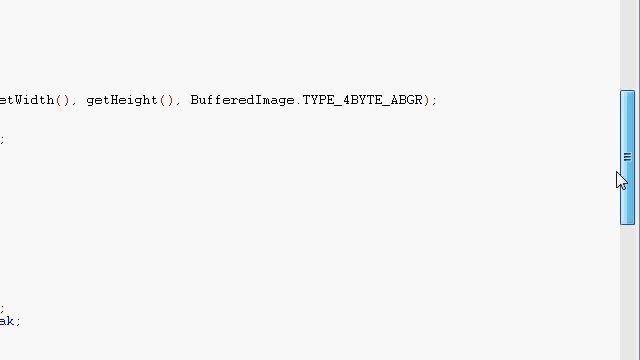
{"action": "scroll", "scroll_direction": "down", "scroll_amount": 3}
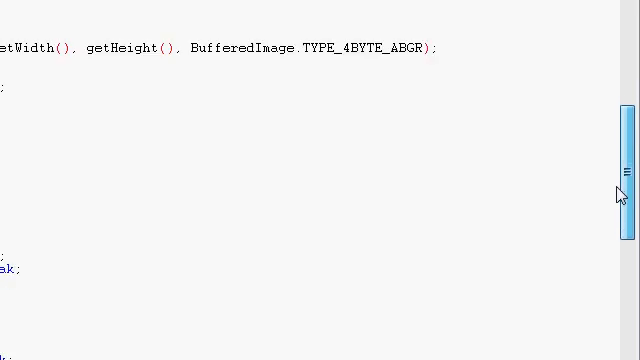
{"action": "scroll", "scroll_direction": "down", "scroll_amount": 3}
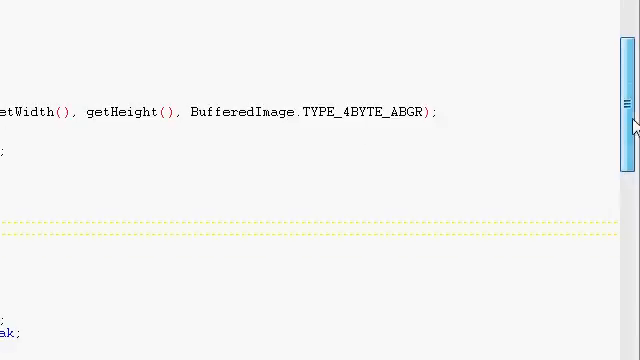
{"action": "scroll", "scroll_direction": "down", "scroll_amount": 3}
{"action": "type", "text": "if"}
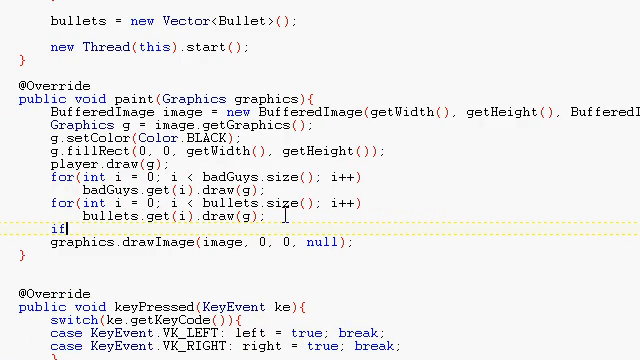
{"action": "type", "text": "(g.has"}
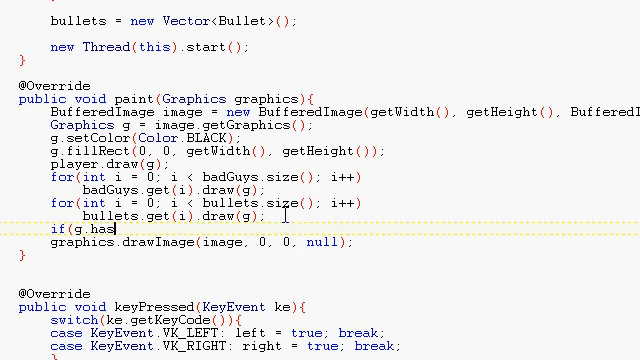
{"action": "key", "text": "BackSpace"}
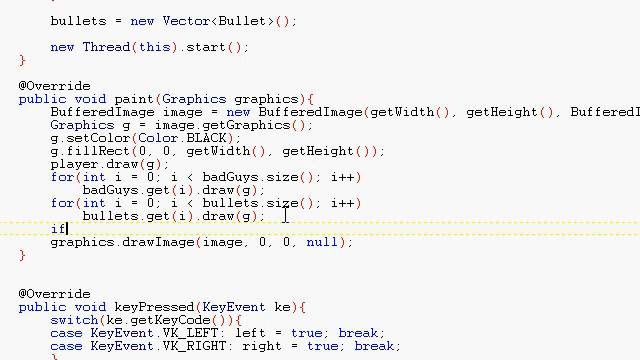
{"action": "type", "text": "(hasW"}
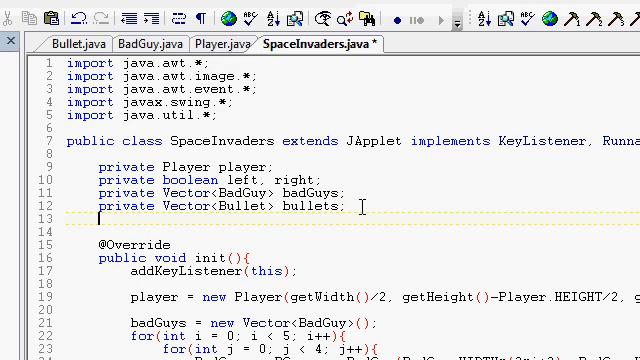
- Declare a state field initialised to null in SpaceInvaders.java
{"action": "type", "text": "public"}
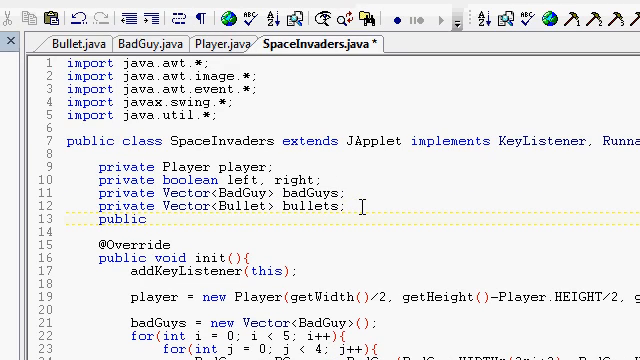
{"action": "type", "text": "private String"}
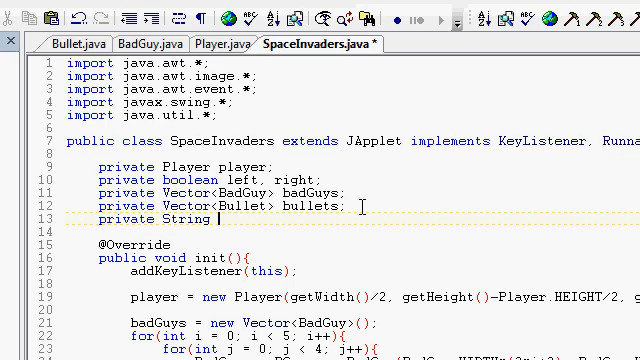
{"action": "type", "text": "state"}
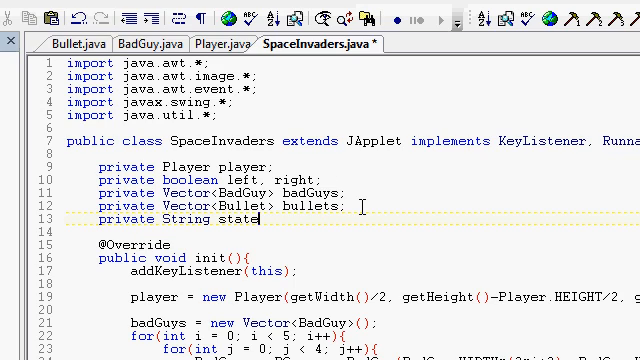
{"action": "type", "text": "= null;"}
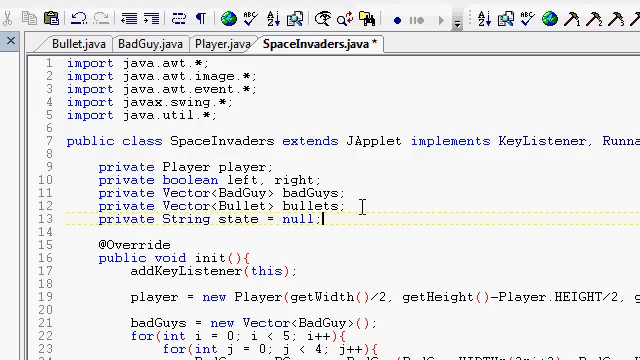
{"action": "scroll", "scroll_direction": "right", "scroll_amount": 3}
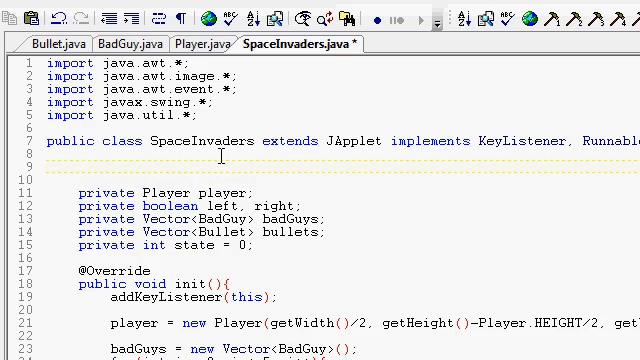
- Declare public static final int constants WON = 1 and LOST = 2
{"action": "type", "text": "public s"}
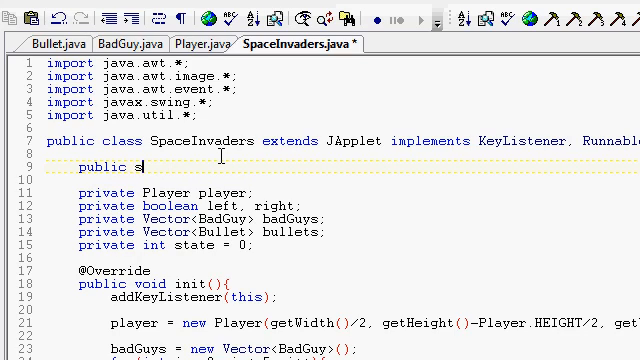
{"action": "type", "text": "tatic finaln"}
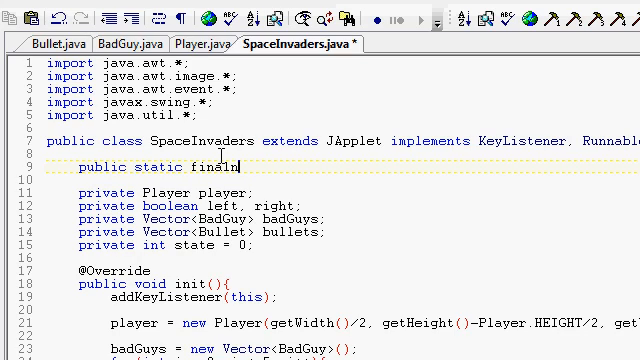
{"action": "key", "text": "BackSpace"}
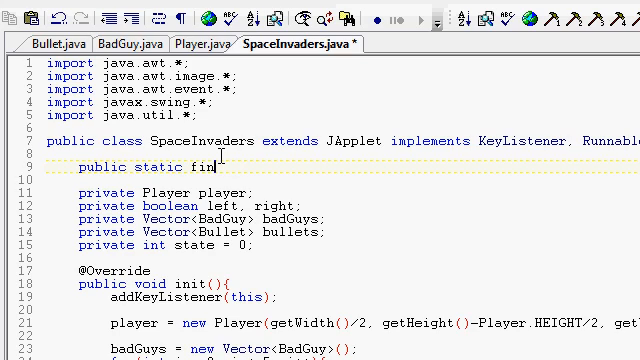
{"action": "type", "text": "al int"}
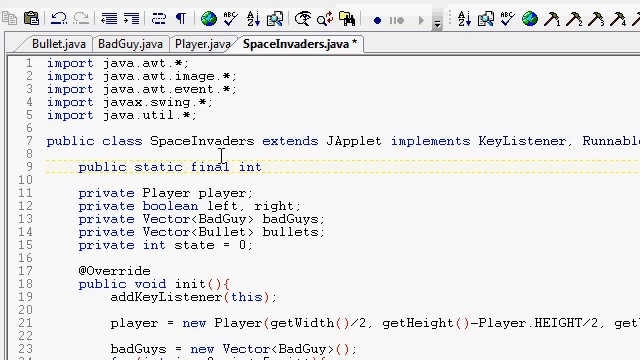
{"action": "type", "text": "WON"}
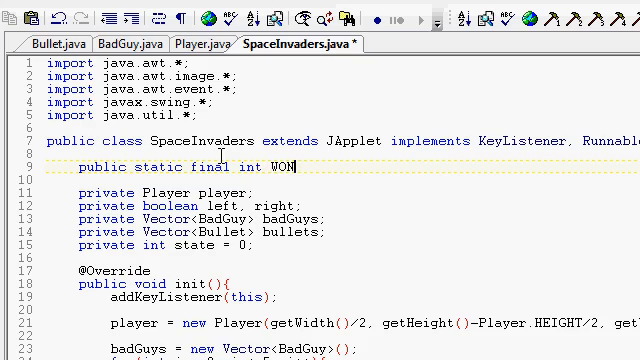
{"action": "type", "text": "= 1;"}
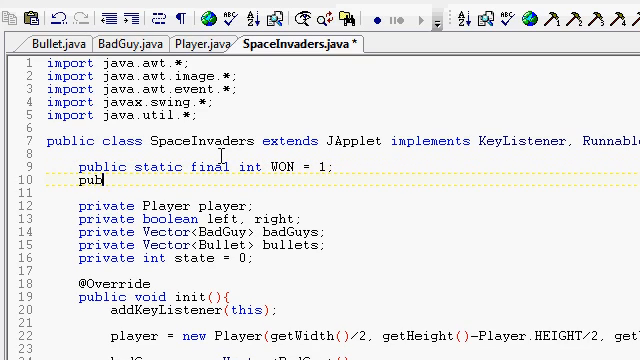
{"action": "type", "text": "lic static final itn"}
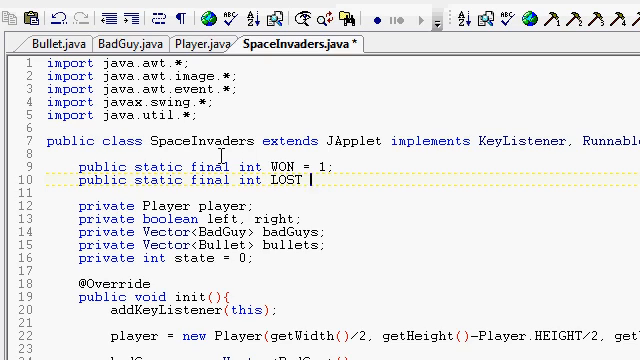
{"action": "type", "text": "= 2;"}
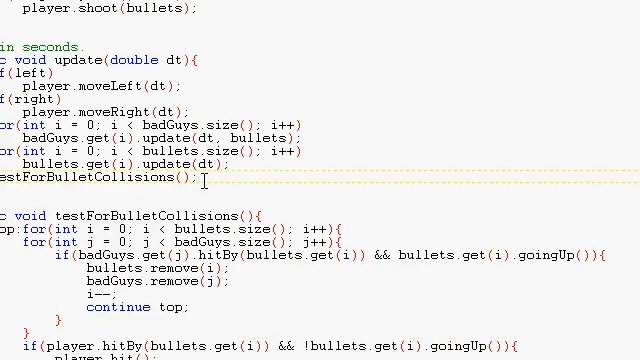
- In update(), set state to WON when hasWon() holds, otherwise LOST when hasLost
{"action": "type", "text": "if(won"}
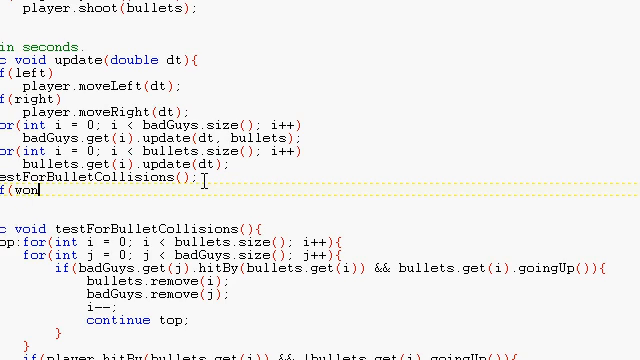
{"action": "type", "text": "hasWOn"}
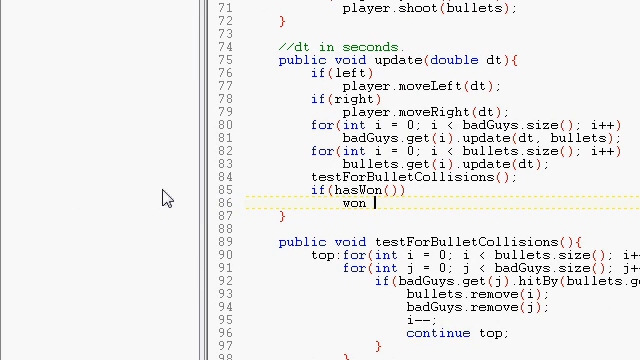
{"action": "type", "text": "= true;"}
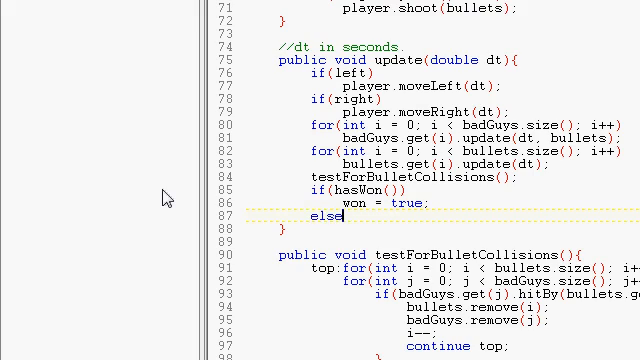
{"action": "type", "text": "if(h"}
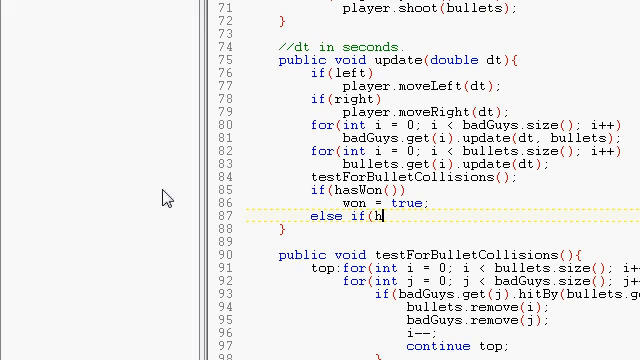
{"action": "type", "text": "asLost)"}
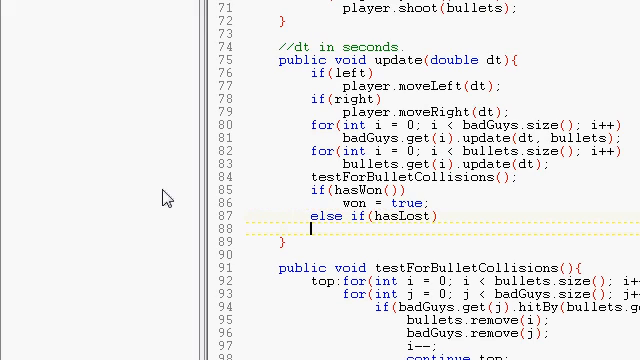
{"action": "type", "text": "state ="}
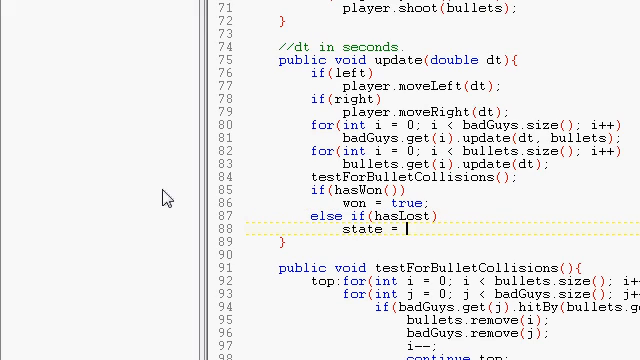
{"action": "type", "text": "LOST;"}
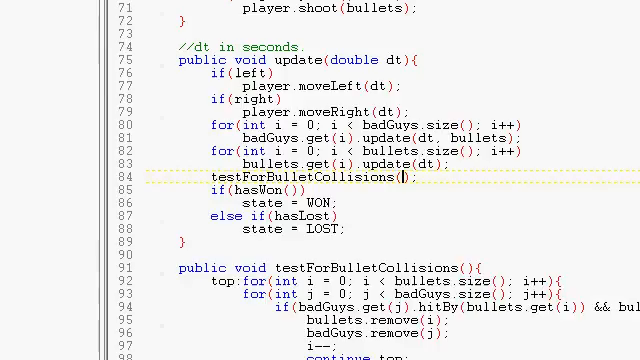
{"action": "scroll", "scroll_direction": "right", "scroll_amount": 3}
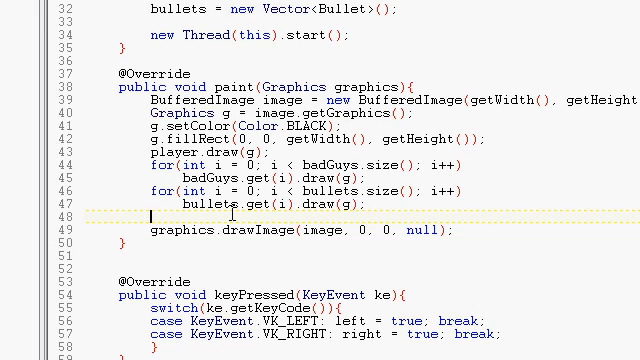
- Add an if(state==WON) block calling g.drawString at getWidth()/2-30, getHeight()/2+6
{"action": "type", "text": "if(state=="}
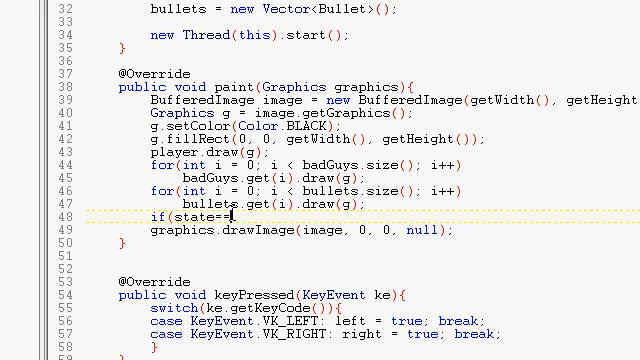
{"action": "type", "text": "WON){"}
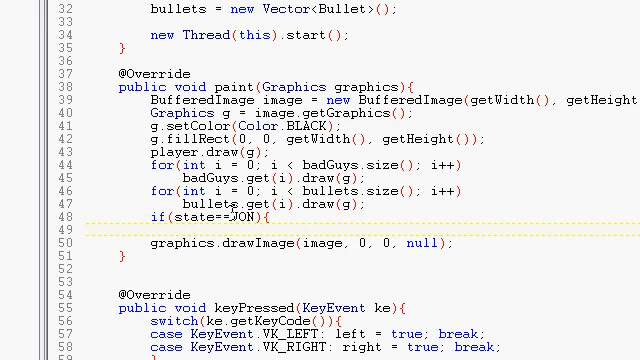
{"action": "type", "text": "g.drawStrin"}
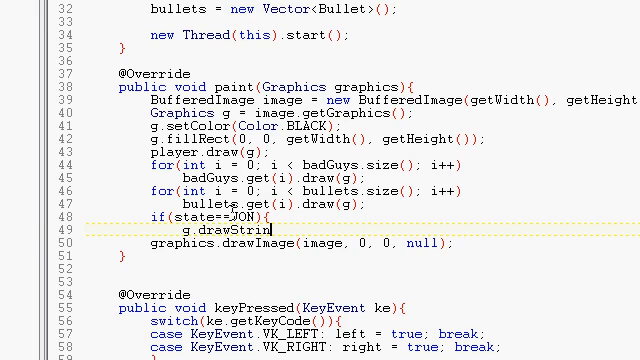
{"action": "type", "text": "g("}
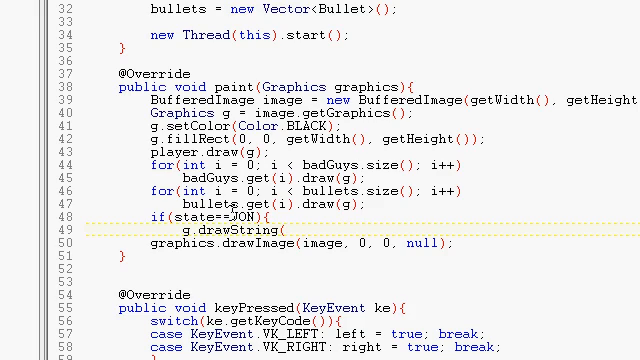
{"action": "type", "text": "get"}
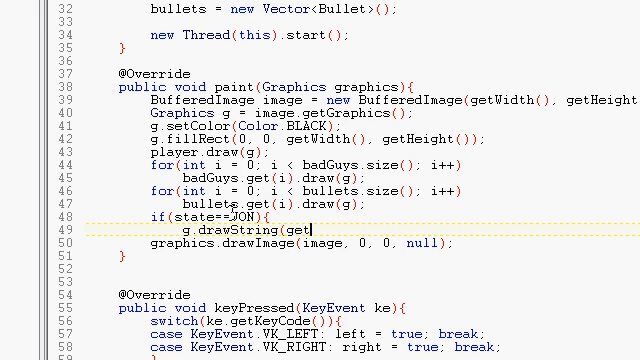
{"action": "type", "text": "Width()"}
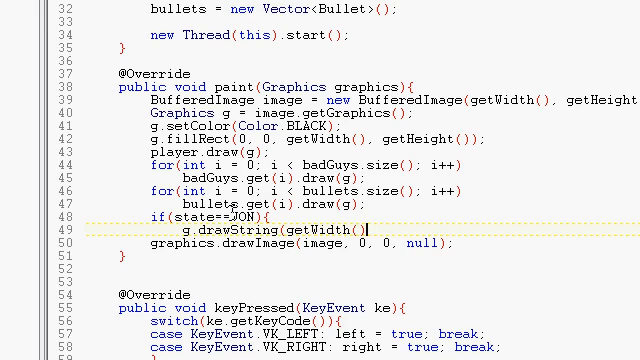
{"action": "type", "text": "/2-"}
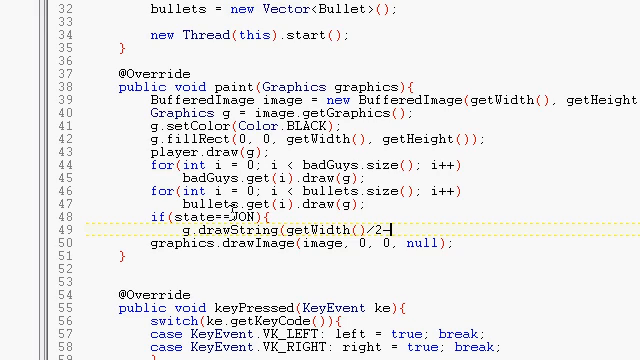
{"action": "type", "text": "30, getHeigh"}
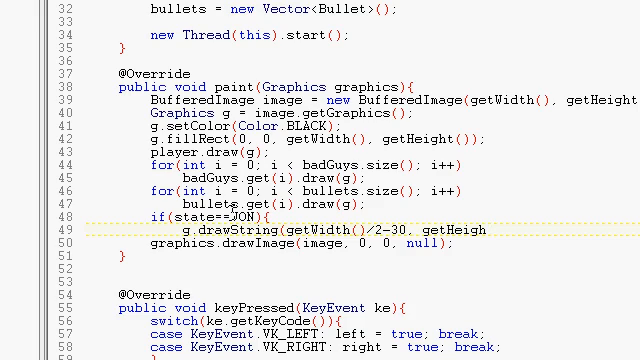
{"action": "type", "text": "()/2"}
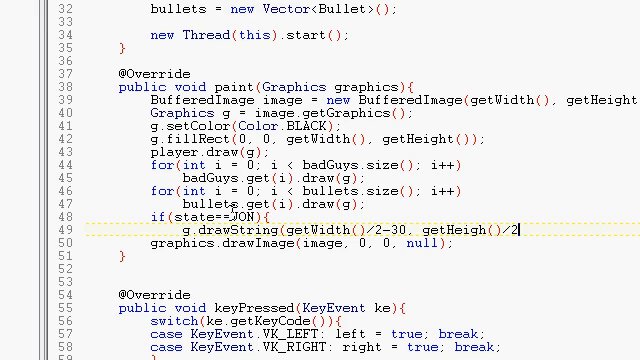
{"action": "type", "text": "-"}
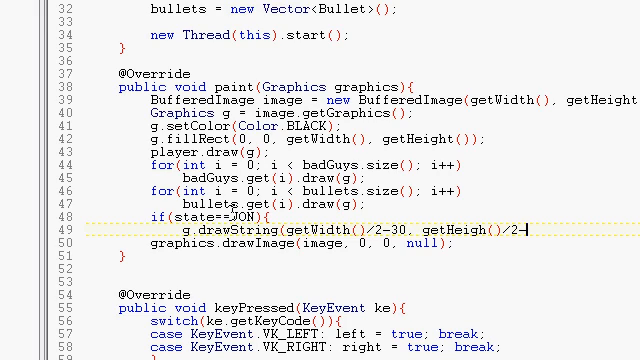
{"action": "type", "text": "+"}
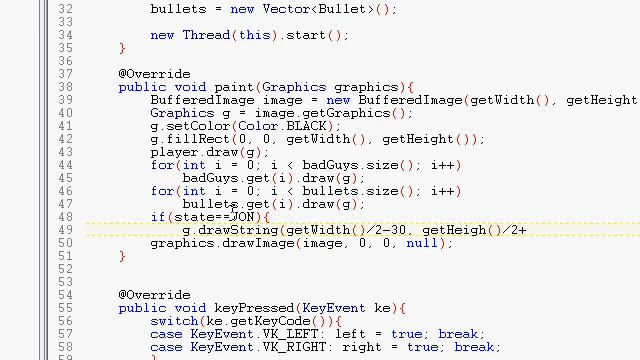
{"action": "type", "text": "6,"}
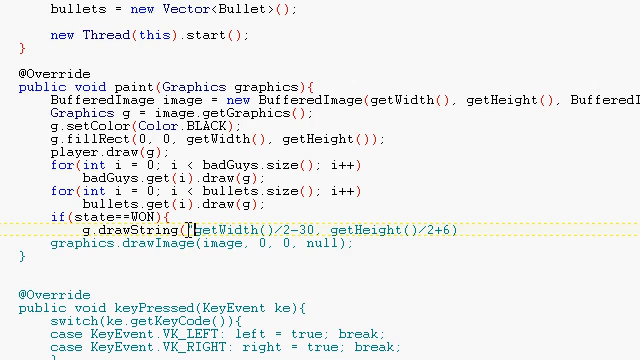
- Make paint() draw "YOU WIN!" on a win and "You Lose." at getWidth()/2-30, getHeight()/2+6 when LOST
{"action": "type", "text": "YOU WIN!\","}
{"action": "type", "text": "else if(sttat"}
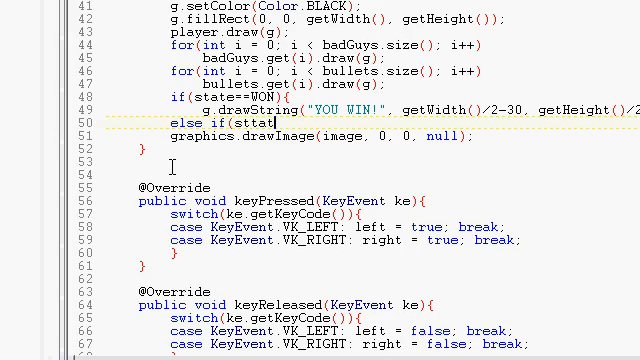
{"action": "type", "text": "state==Los"}
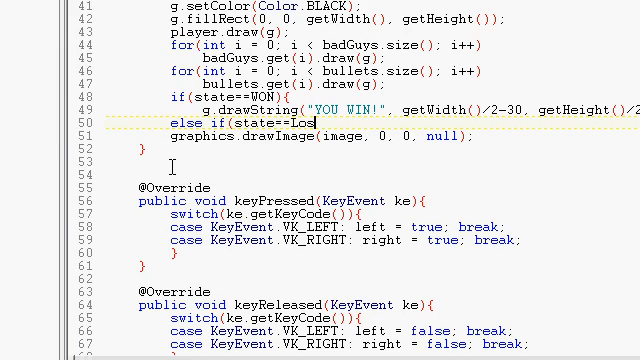
{"action": "type", "text": "LOST"}
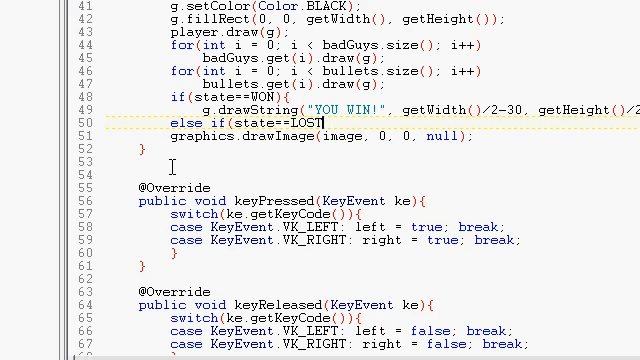
{"action": "type", "text": "{"}
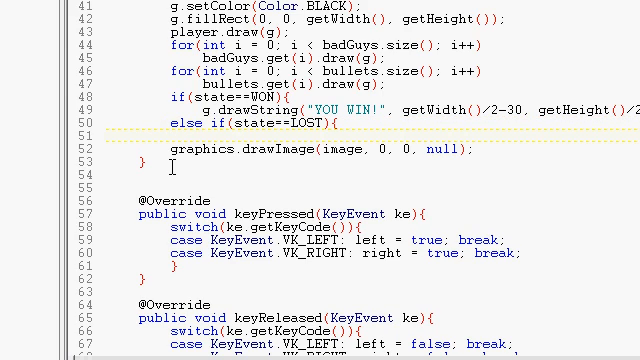
{"action": "type", "text": "g.drawString("}
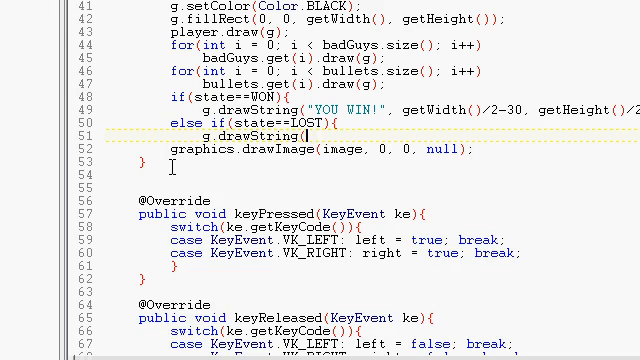
{"action": "type", "text": "\""}
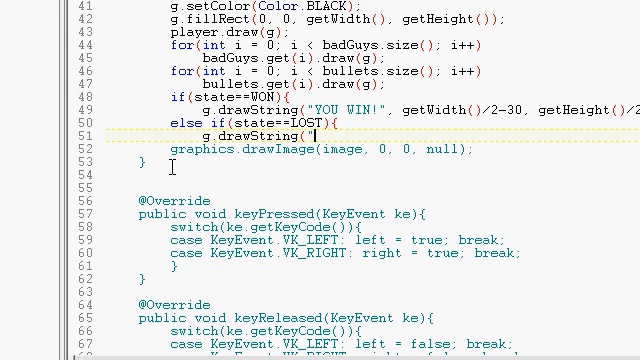
{"action": "type", "text": "You Lose"}
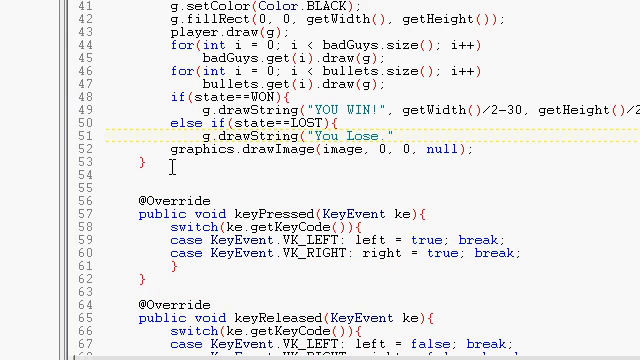
{"action": "type", "text": "\", getWidth()/2-30, getHeight"}
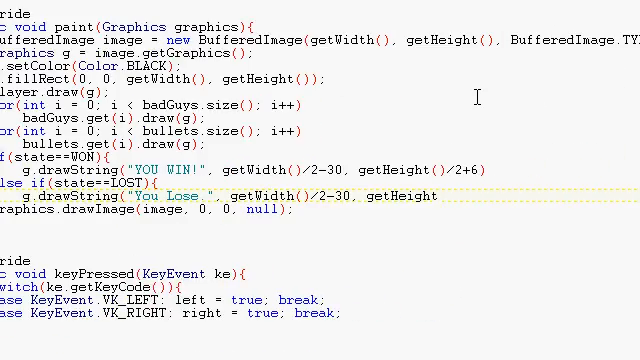
{"action": "type", "text": "/2"}
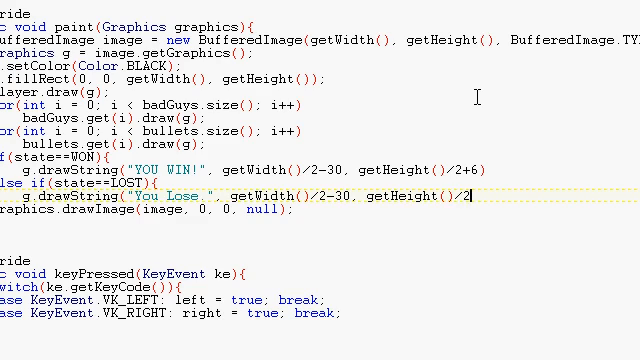
{"action": "type", "text": "+6);"}
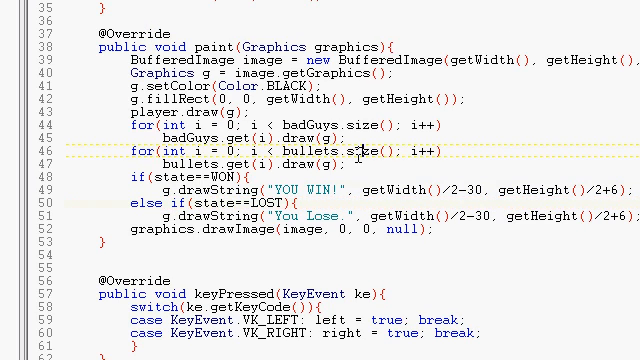
- Begin an if(state==...) check in update() and start a new constant named P... above WON
{"action": "scroll", "scroll_direction": "down", "scroll_amount": 3}
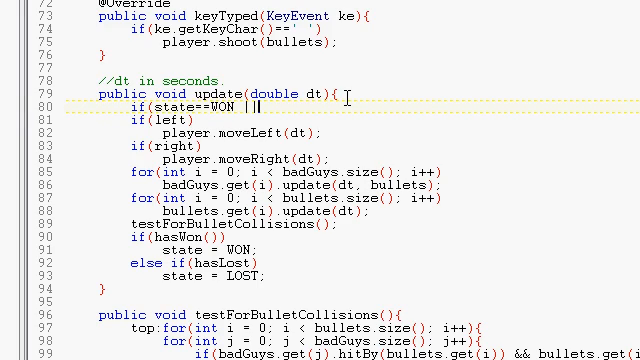
{"action": "type", "text": "state="}
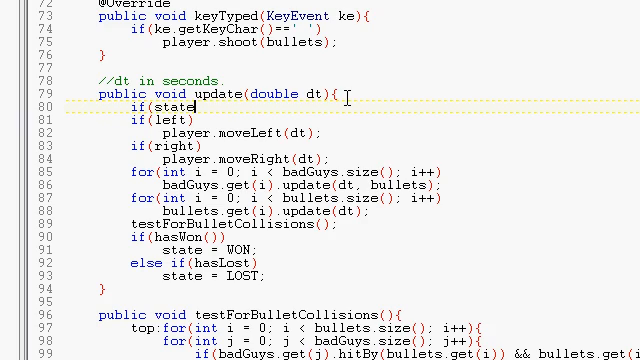
{"action": "type", "text": "== PI"}
{"action": "type", "text": "public static final int P"}
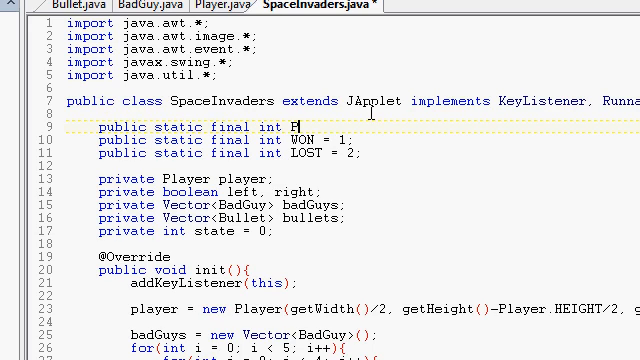
- Declare PLAYING = 0 and initialize state to PLAYING
{"action": "type", "text": "LAYING = 0;"}
{"action": "left_click", "coordinate": [189, 231]}
{"action": "type", "text": "PLAYING"}
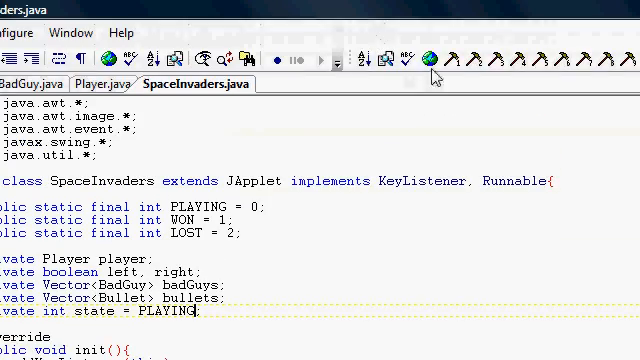
{"action": "scroll", "scroll_direction": "down", "scroll_amount": 3}
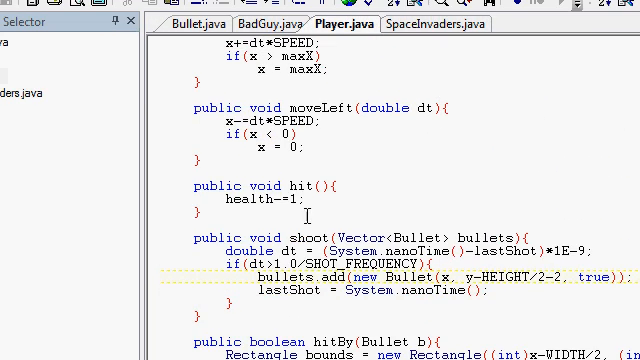
- Add public int getHealth(){ return health; } to the Player class
{"action": "type", "text": "public"}
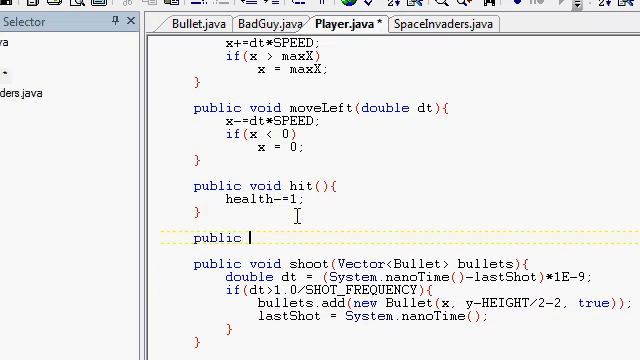
{"action": "type", "text": "int getHe"}
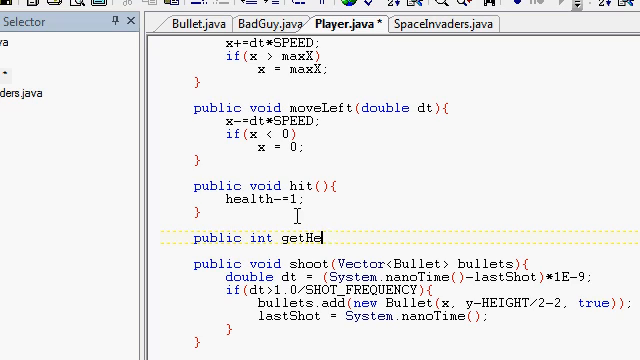
{"action": "type", "text": "alth(){"}
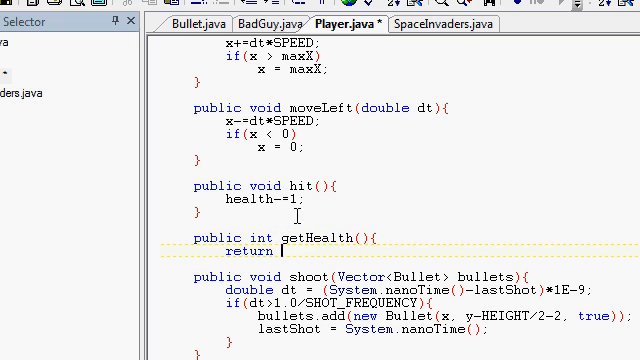
{"action": "type", "text": "health;"}
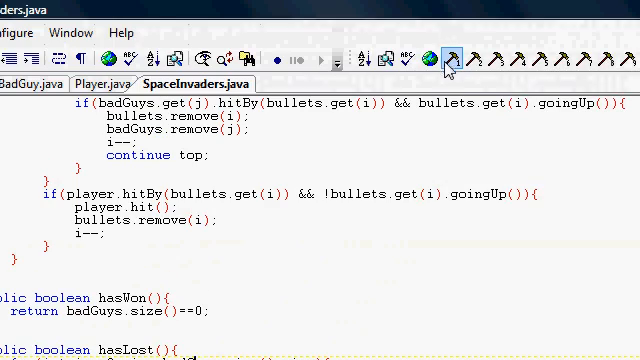
- Dismiss the applet error output and add return false; at the end of hasLost()
{"action": "scroll", "scroll_direction": "down", "scroll_amount": 3}
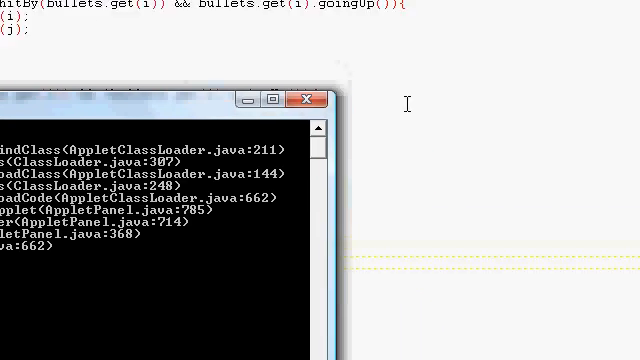
{"action": "left_click", "coordinate": [303, 99]}
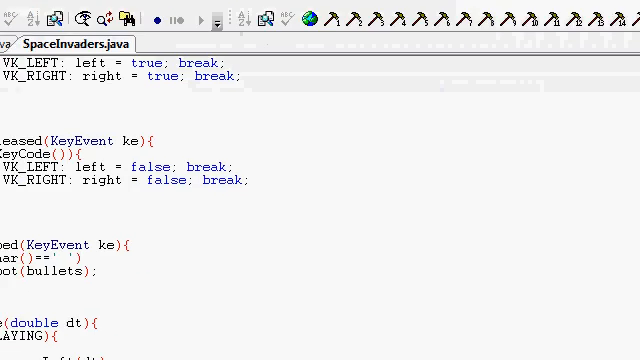
{"action": "scroll", "scroll_direction": "down", "scroll_amount": 3}
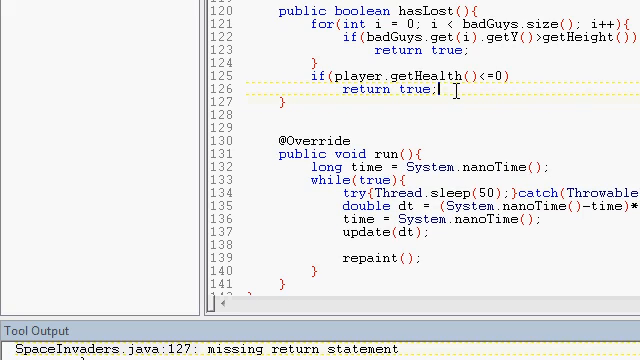
{"action": "type", "text": "return fal"}
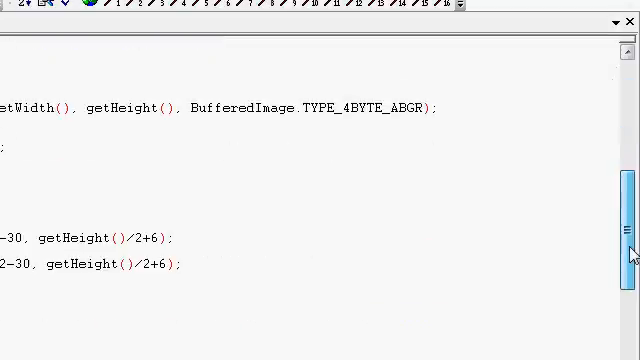
{"action": "scroll", "scroll_direction": "down", "scroll_amount": 3}
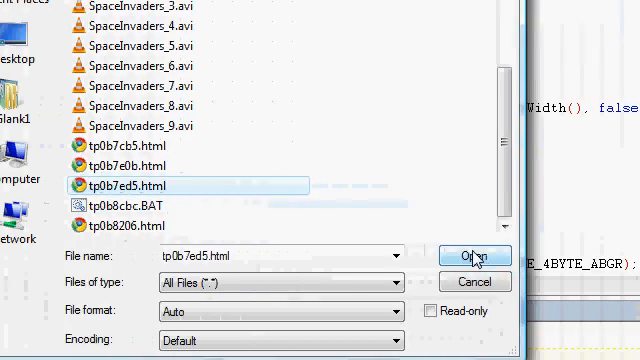
- Open the temporary applet page tp0b7ed5.html from the project folder
{"action": "left_click", "coordinate": [476, 256]}
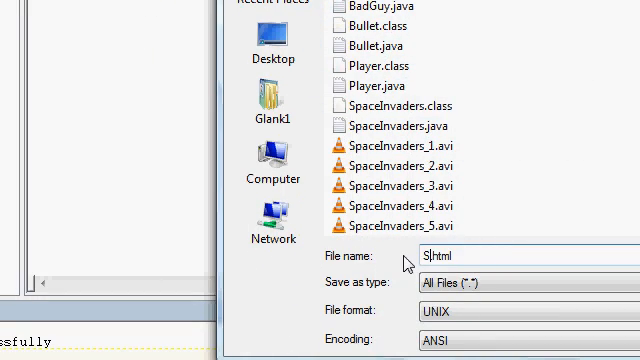
- Save the applet page as SpaceInvaders.html in the game folder
{"action": "type", "text": "paceInvaders"}
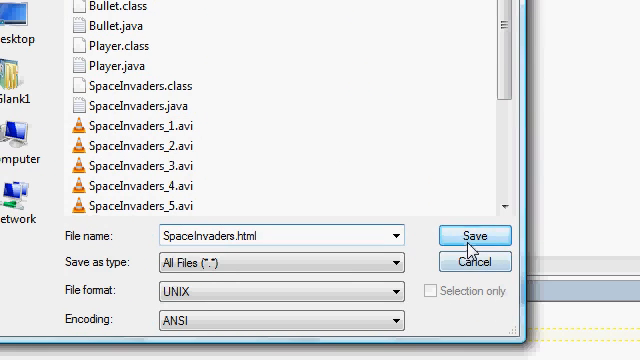
{"action": "left_click", "coordinate": [476, 235]}
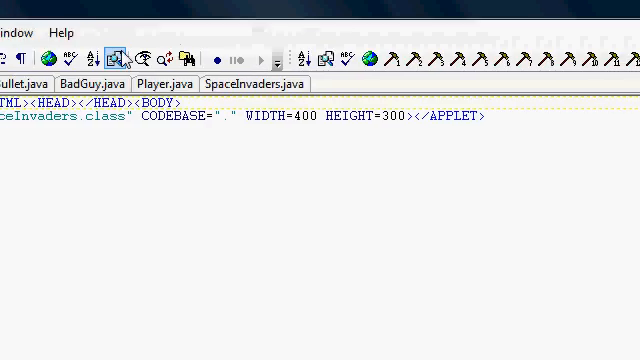